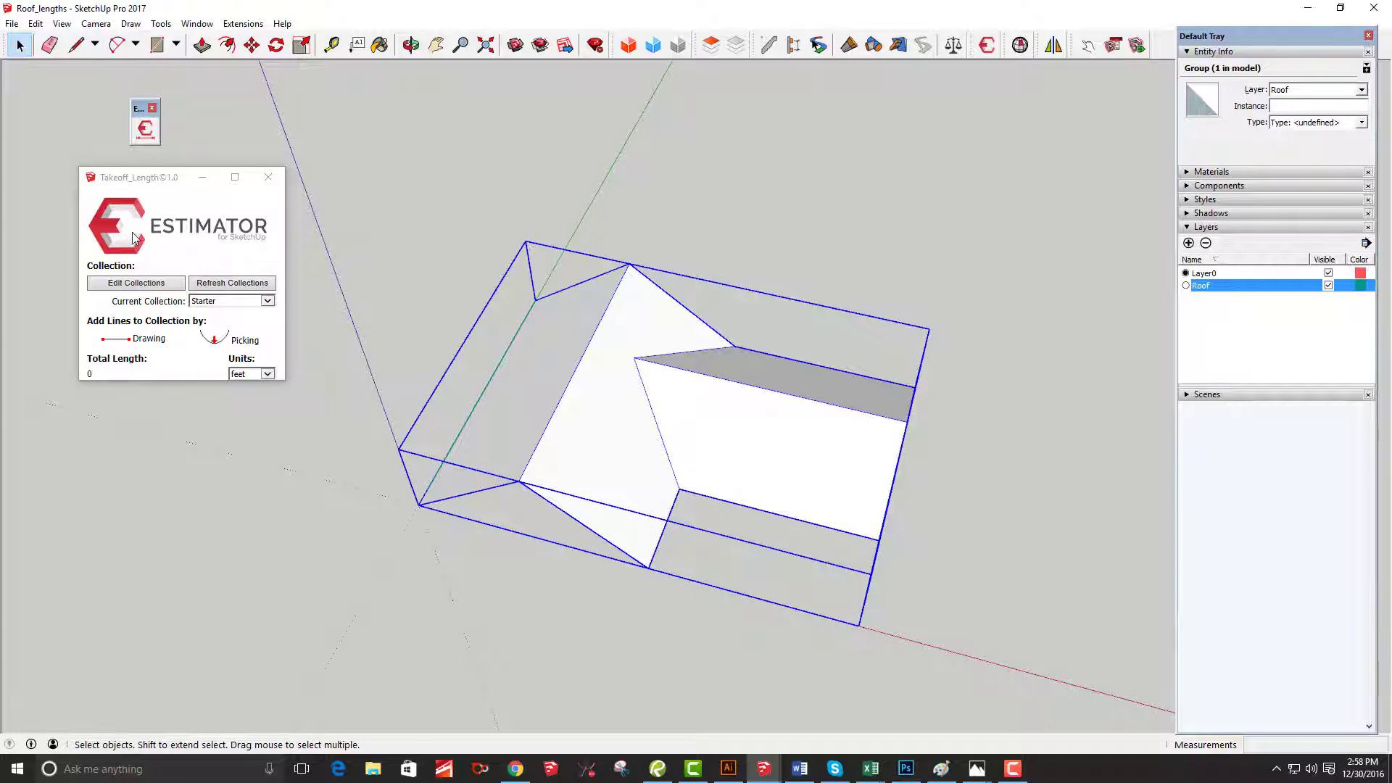
{"action": "mouse_move", "coordinate": [269, 301]}
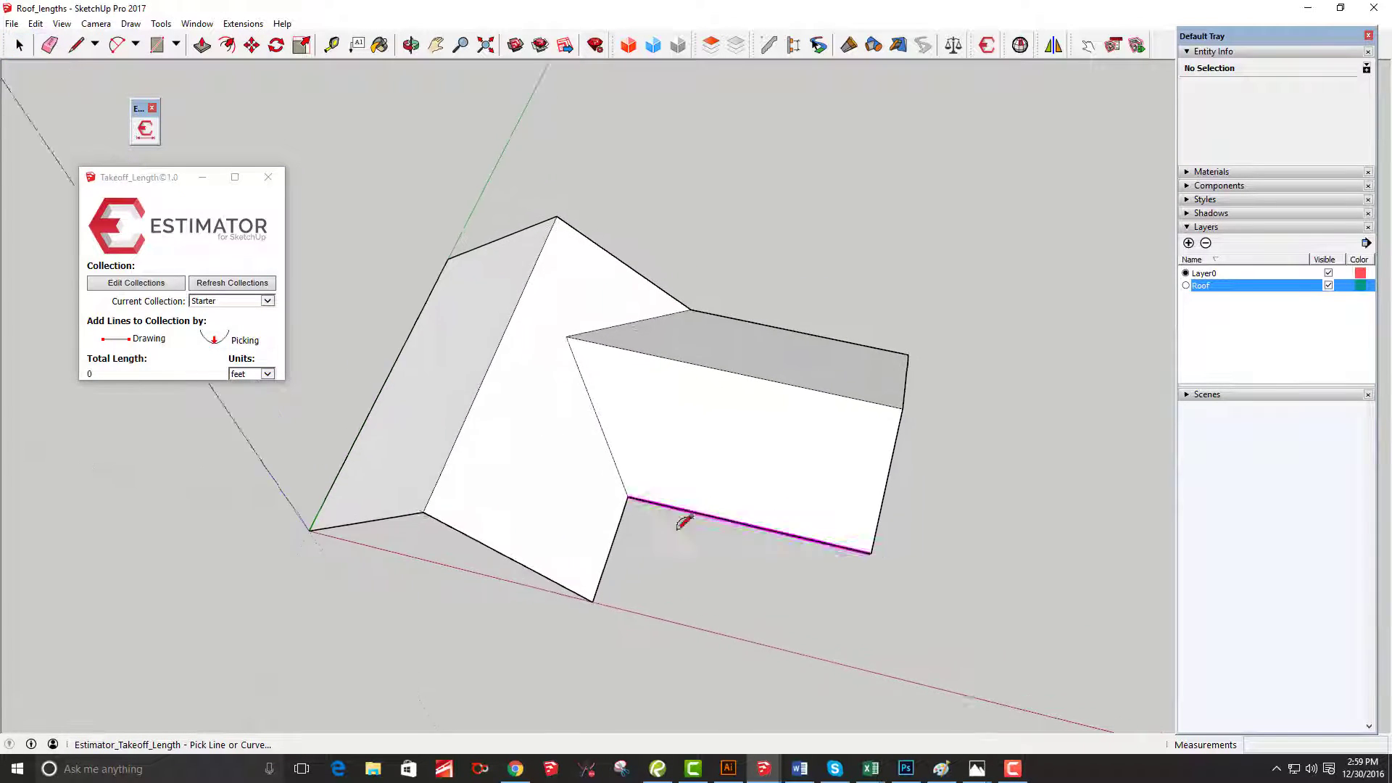
Pick the roof's lower eave edge into the Starter takeoff collection.
{"action": "left_click", "coordinate": [267, 300]}
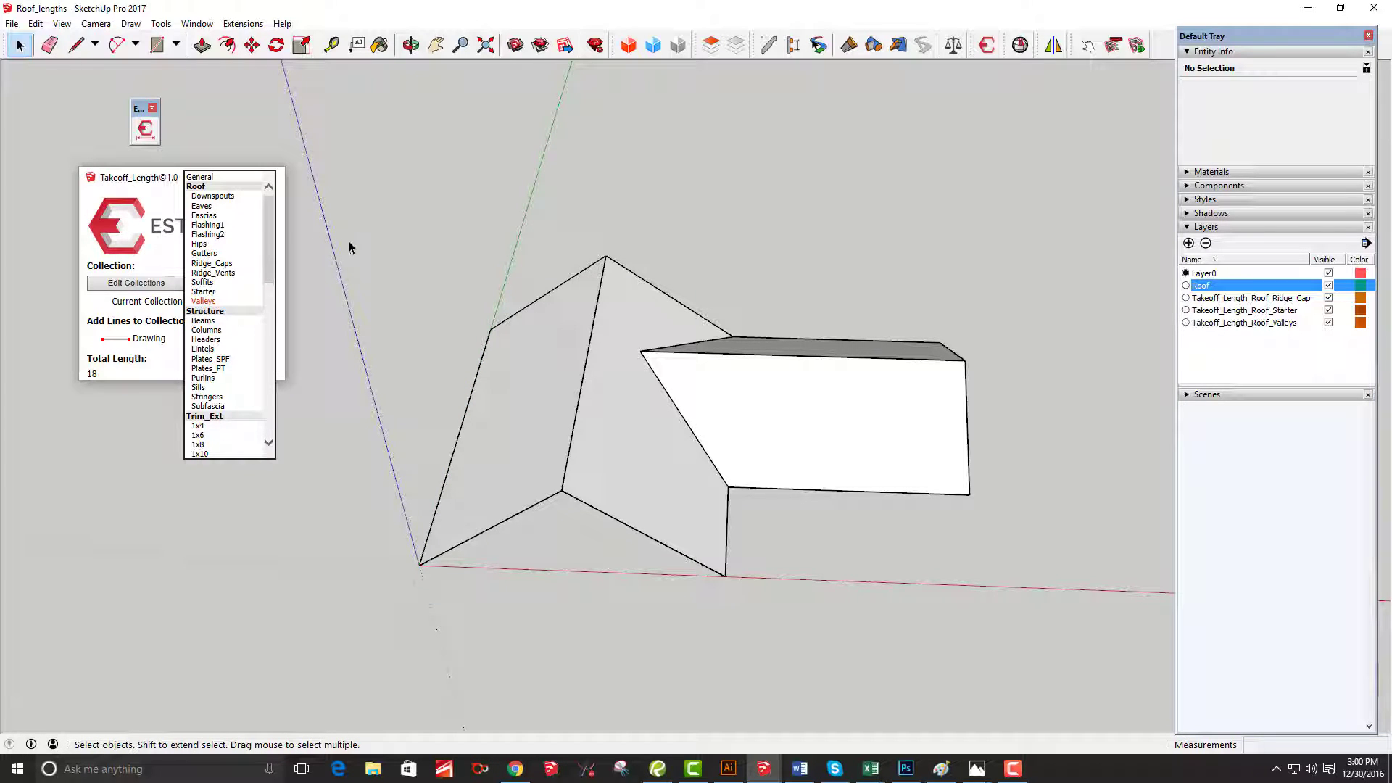
Choose Valleys as the current Estimator collection, totaling 18 feet.
{"action": "left_click", "coordinate": [203, 302]}
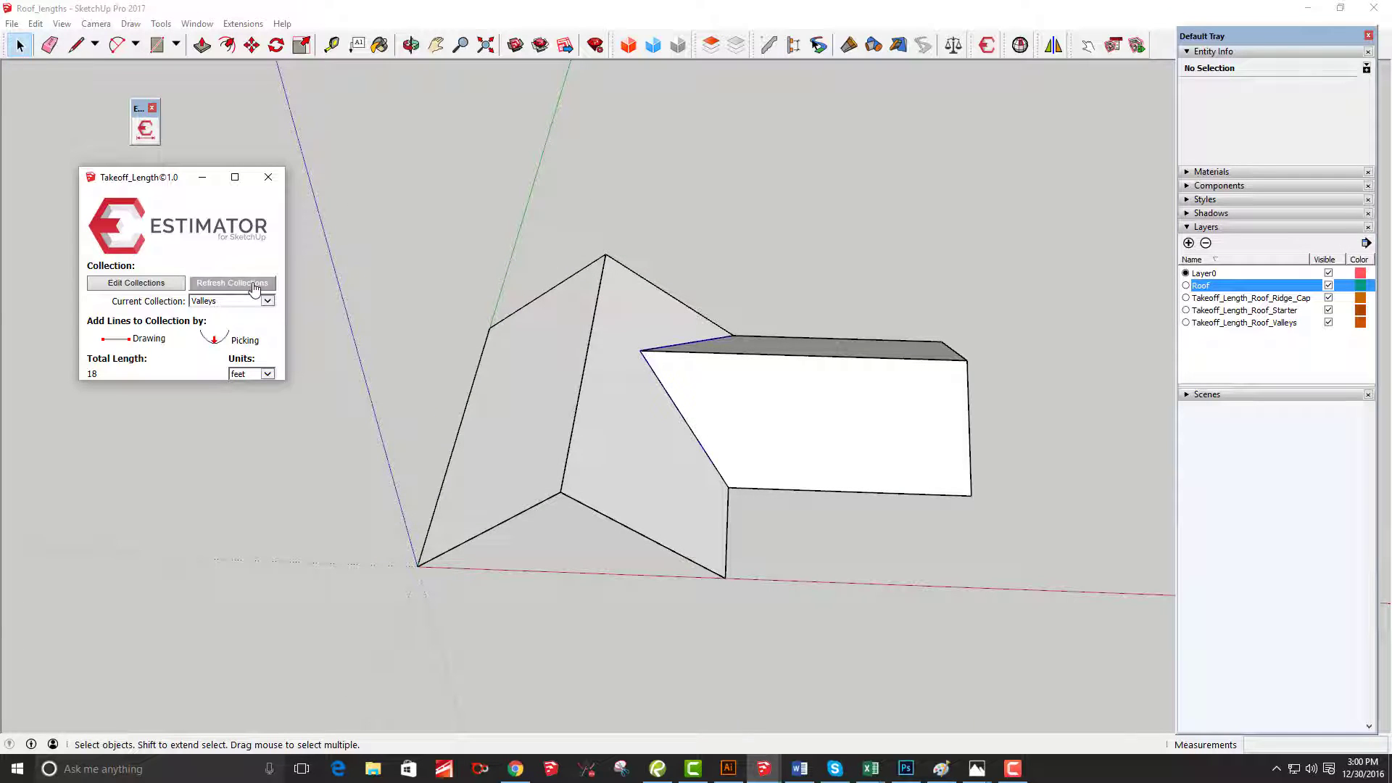